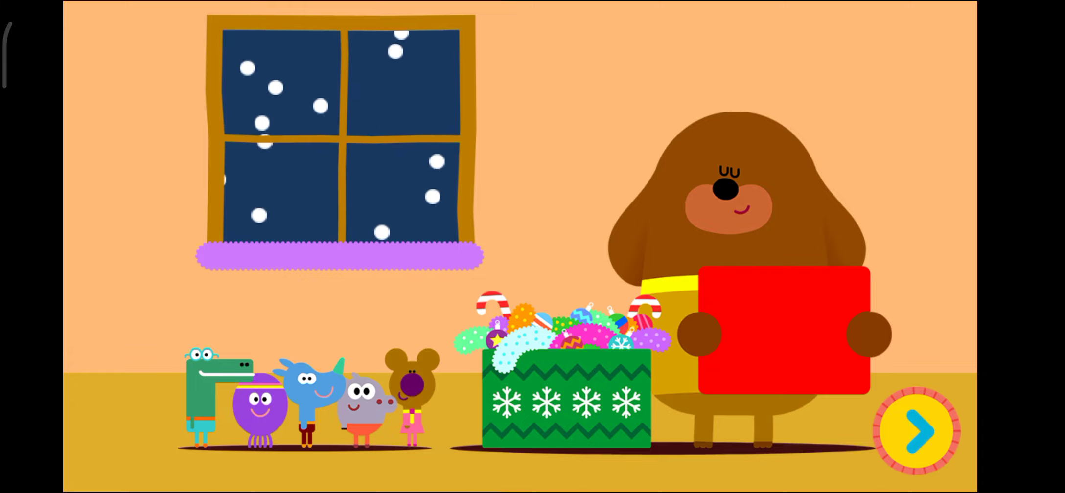
# Step: Leave the Christmas intro scene for the bare tree-decorating activity
pyautogui.click(914, 431)
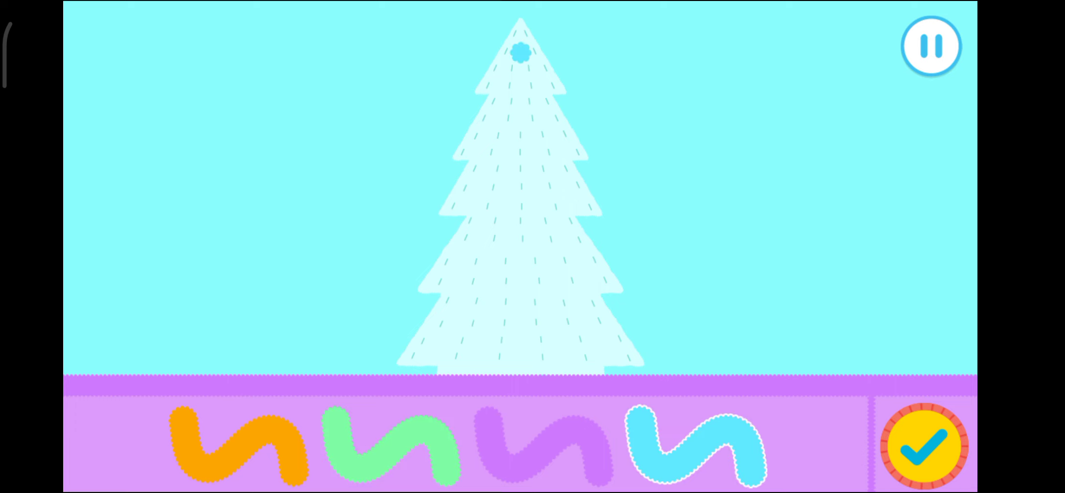
# Step: Swipe a blue tinsel strand down the tree, switch between orange and blue, then confirm
pyautogui.moveTo(520, 58); pyautogui.dragTo(547, 332)
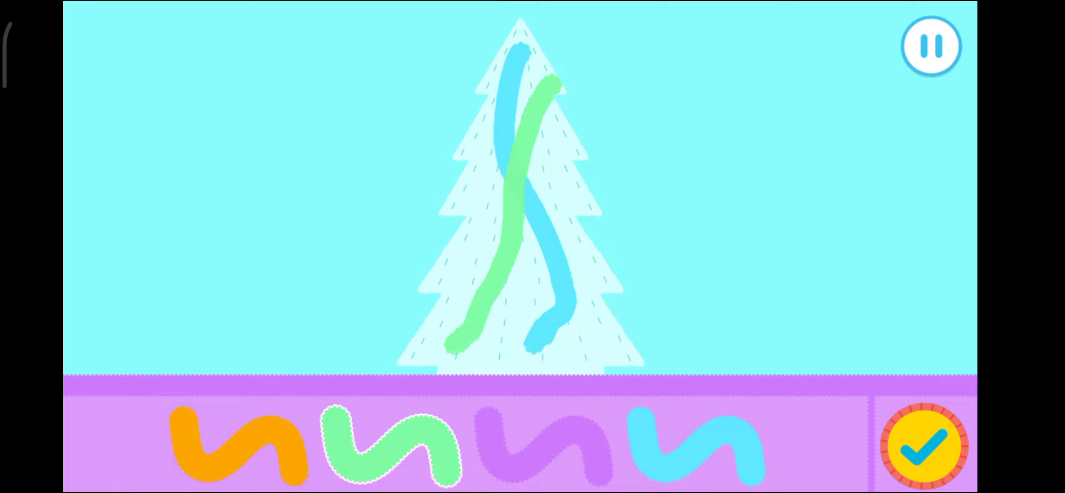
pyautogui.click(239, 448)
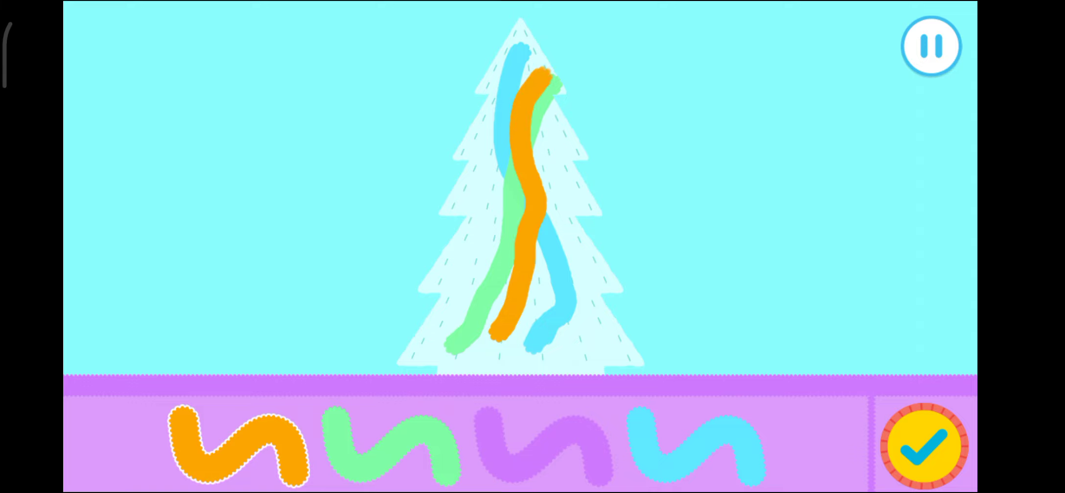
pyautogui.click(692, 445)
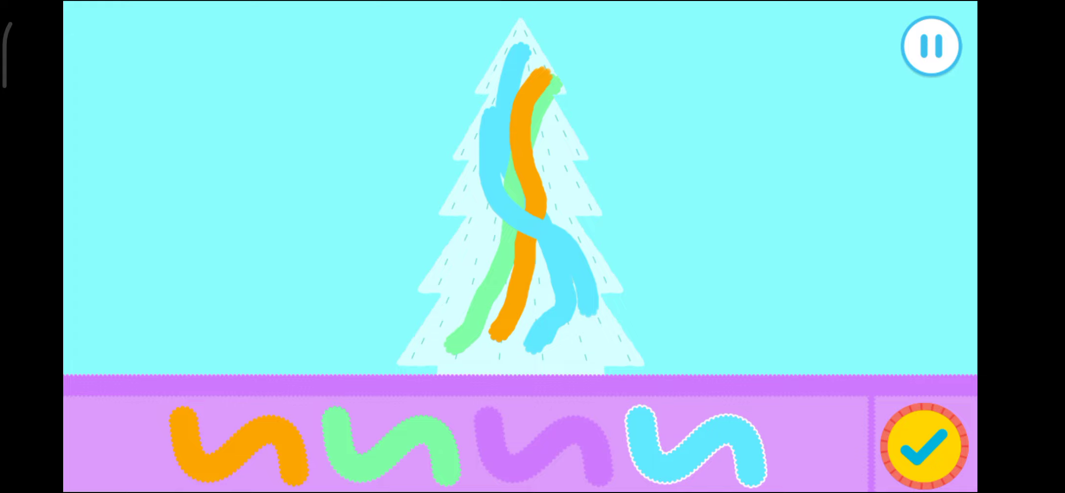
pyautogui.click(923, 445)
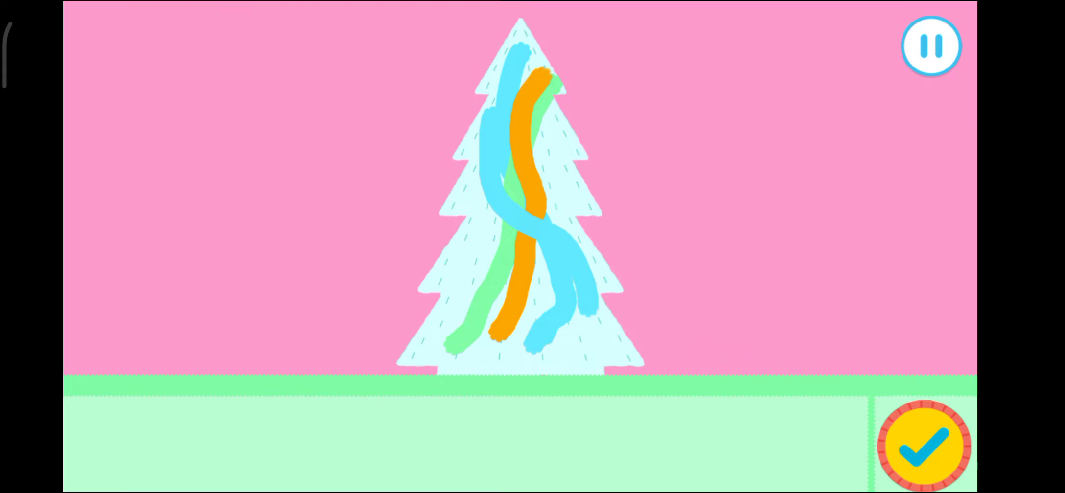